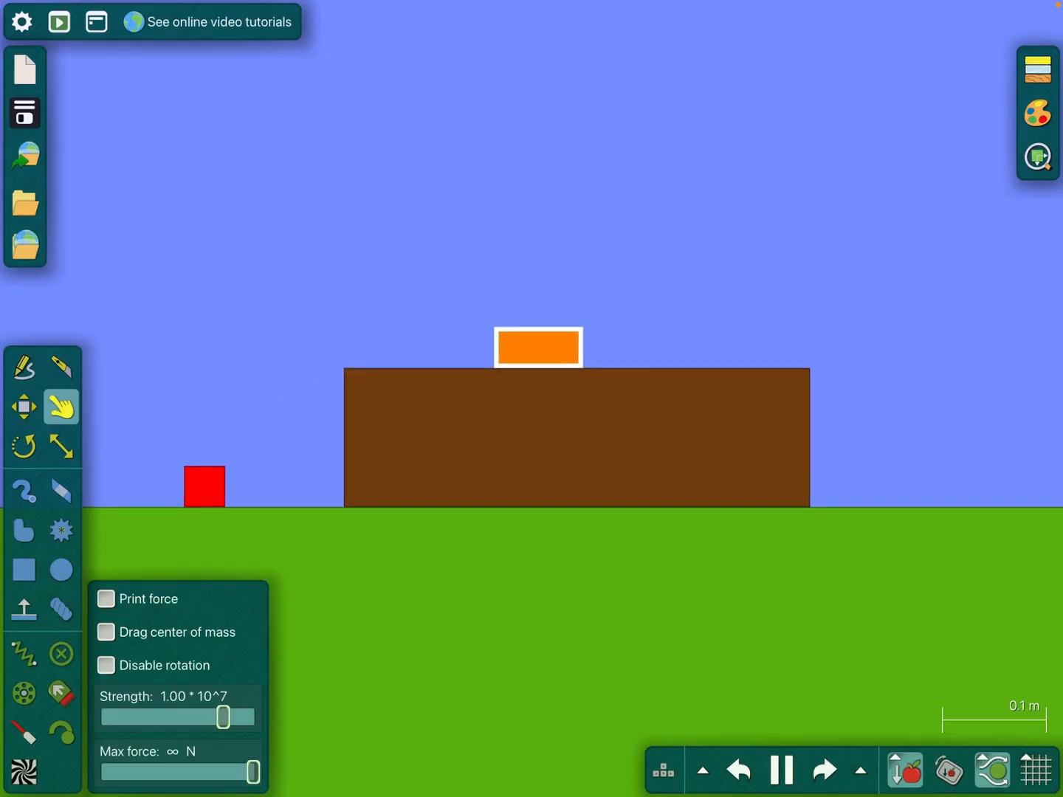
# Liquify the brown block into water so it spills out and topples the orange box onto the red square.
pyautogui.moveTo(204, 485); pyautogui.dragTo(463, 510)
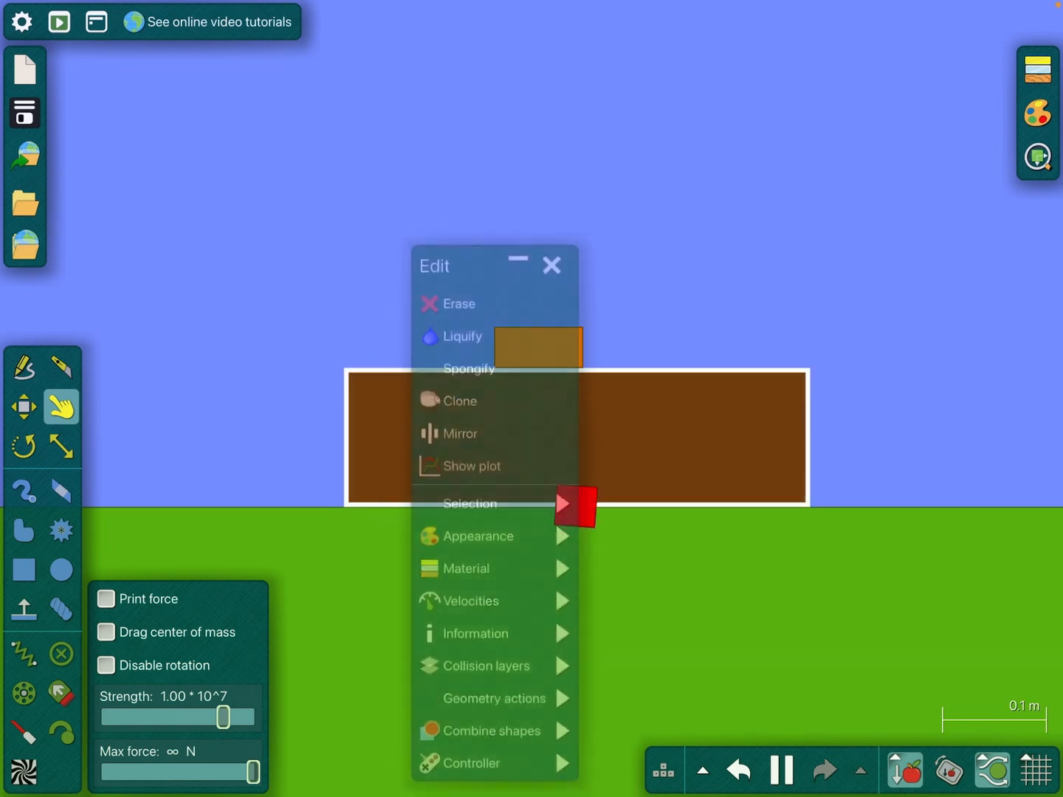
pyautogui.click(552, 265)
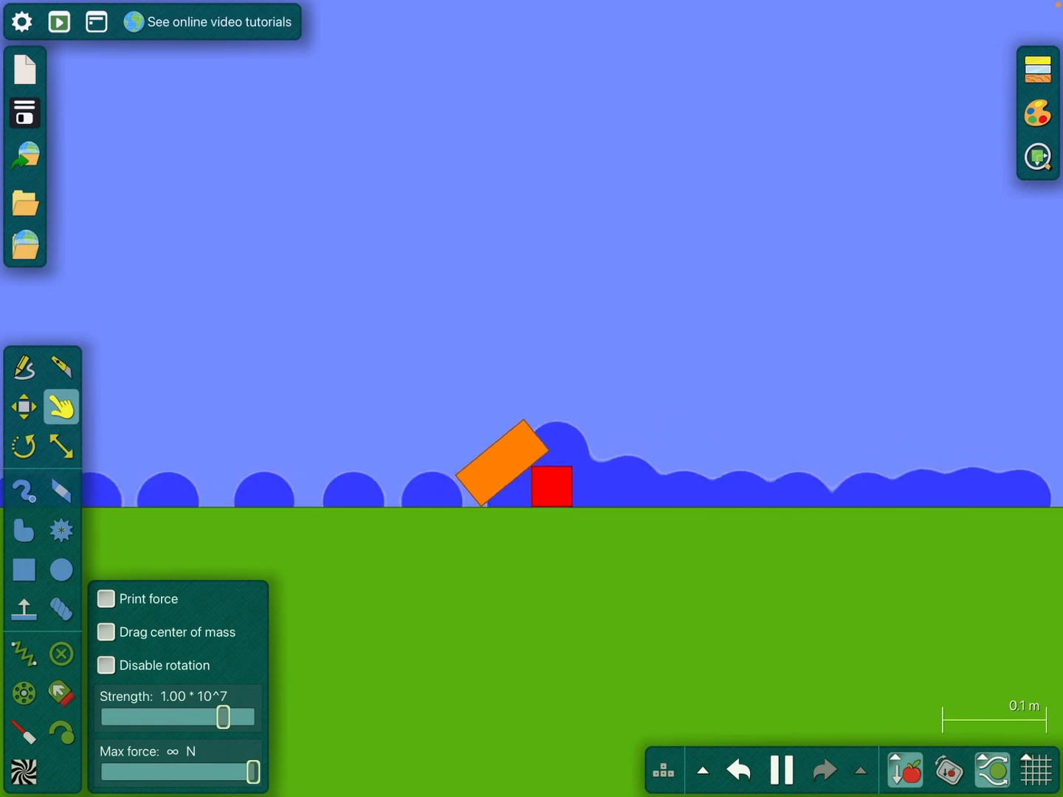